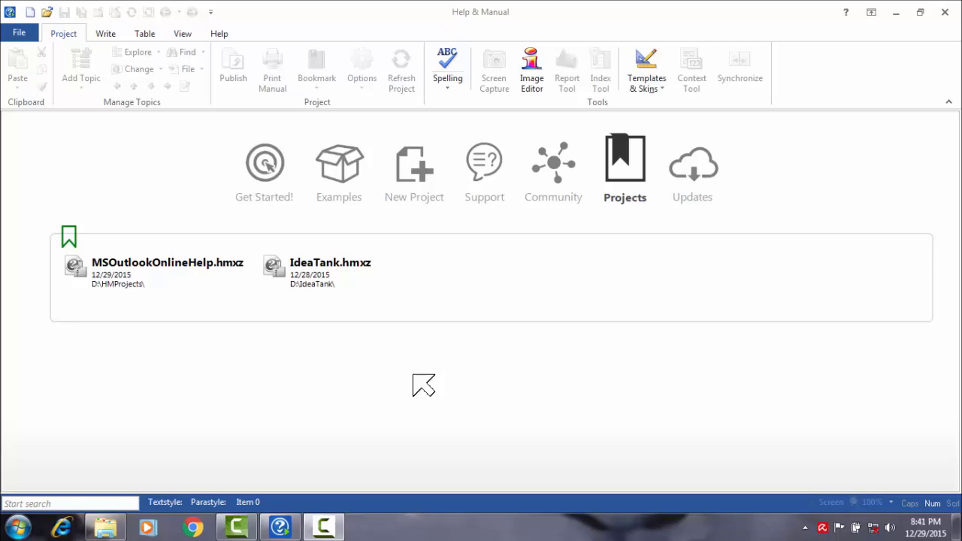
mouse_move(221, 402)
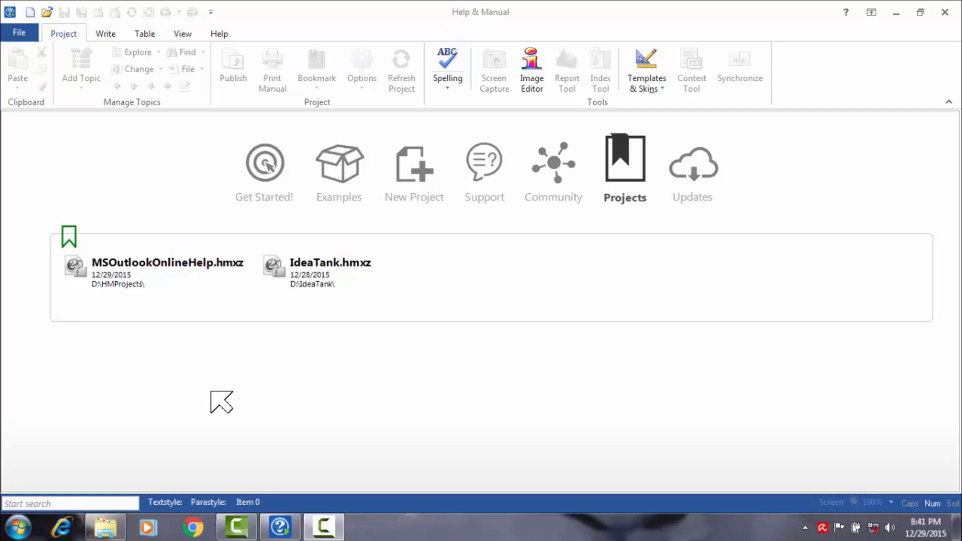
mouse_move(193, 326)
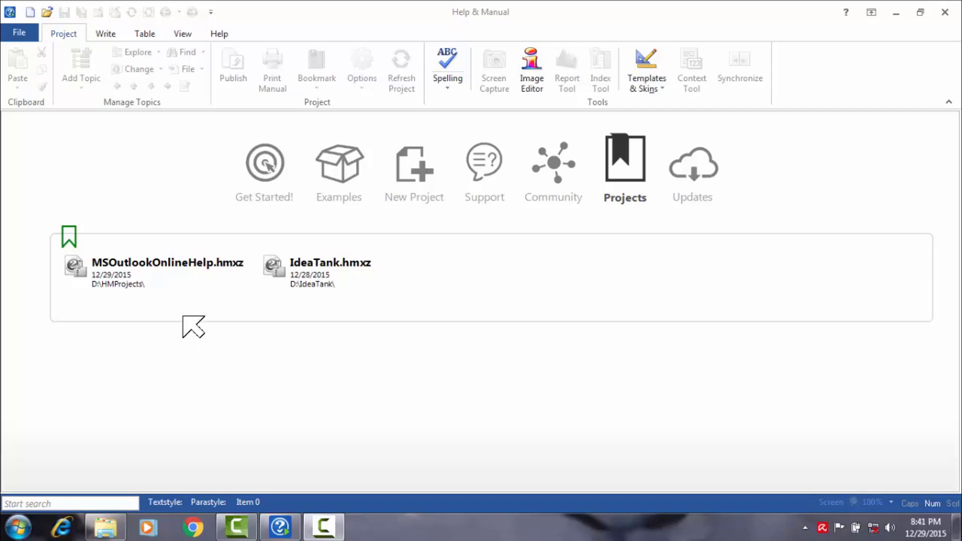
mouse_move(163, 285)
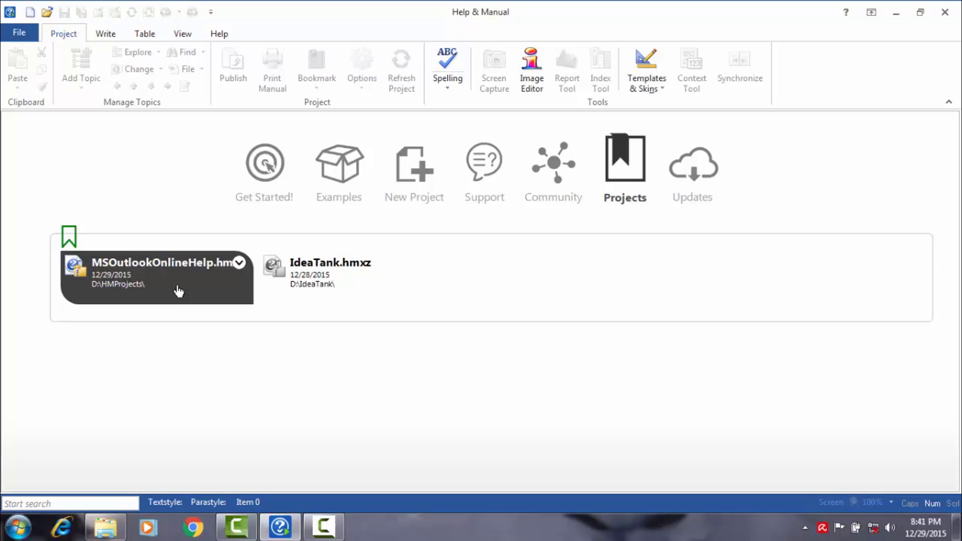
Open the MSOutlookOnlineHelp.hmxz project and expand the Introduction chapter
double_click(155, 277)
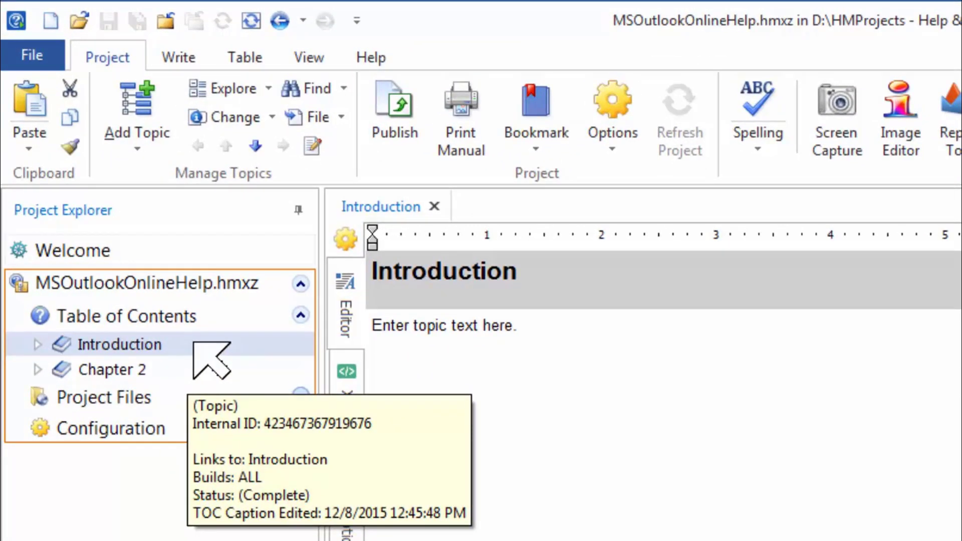
left_click(37, 344)
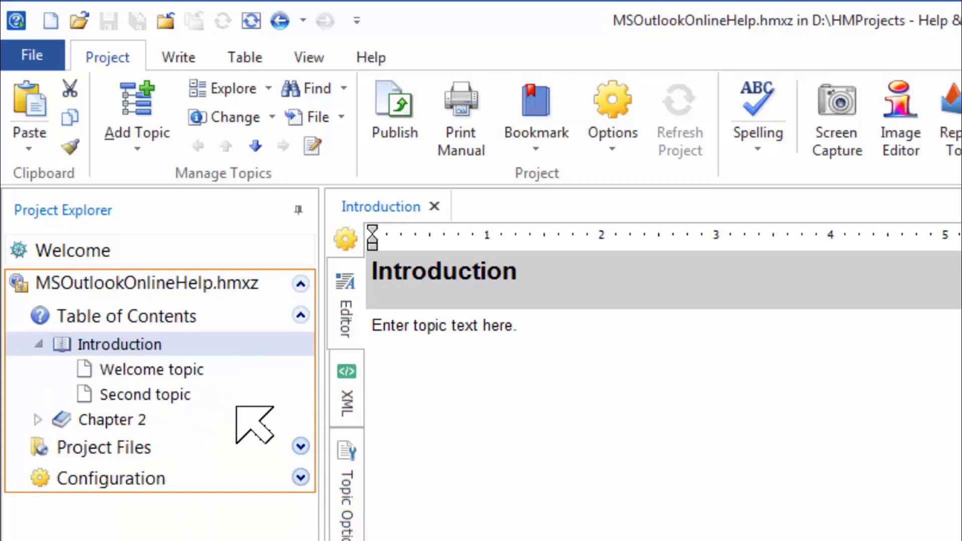
mouse_move(52, 442)
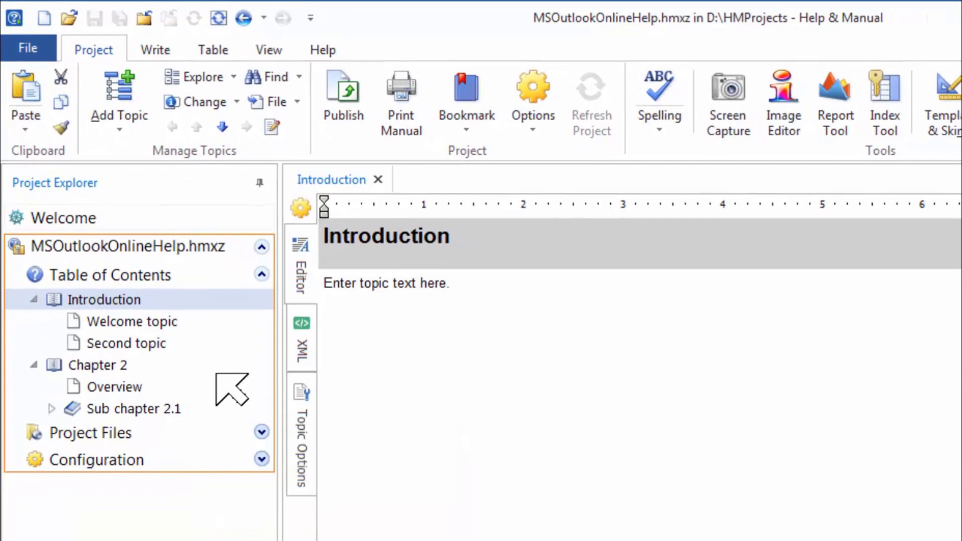
mouse_move(67, 429)
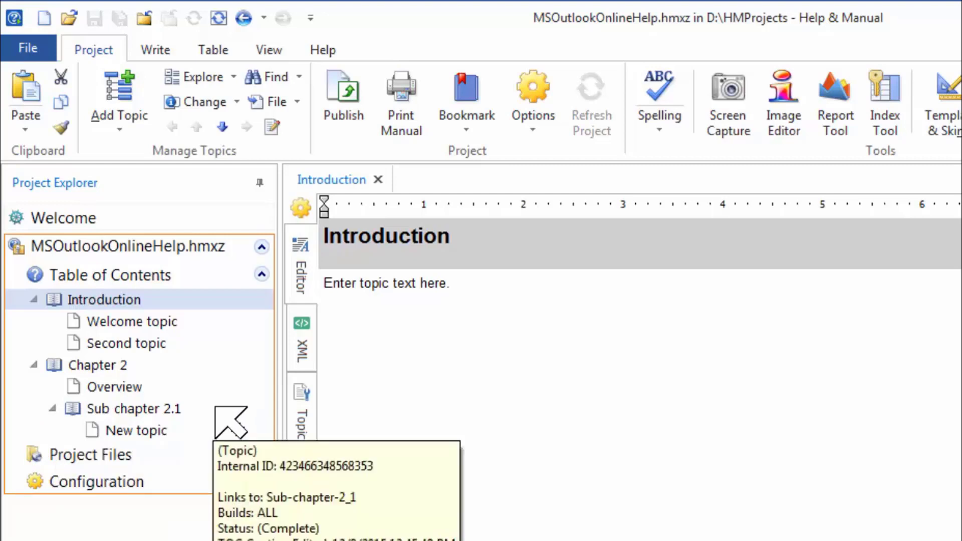
mouse_move(71, 423)
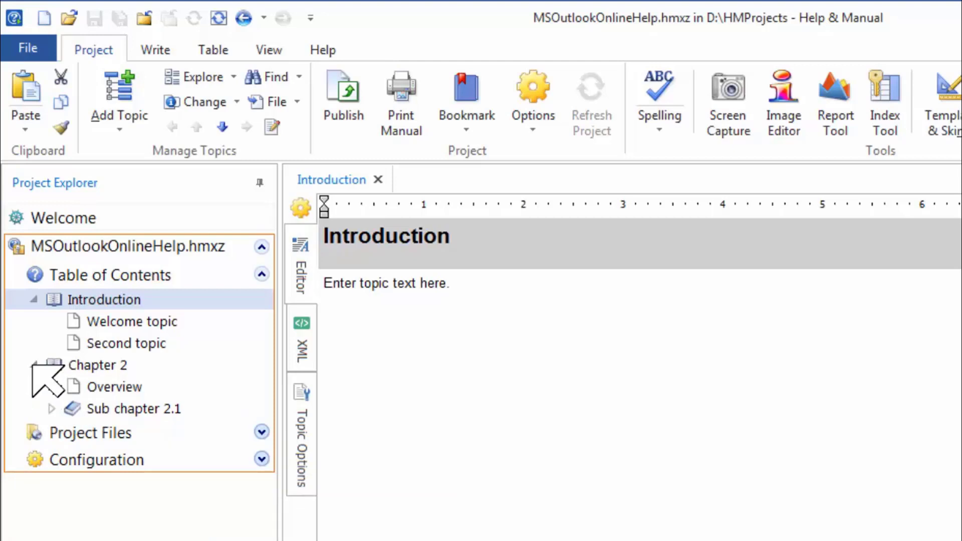
Collapse Chapter 2 in the table of contents
left_click(51, 366)
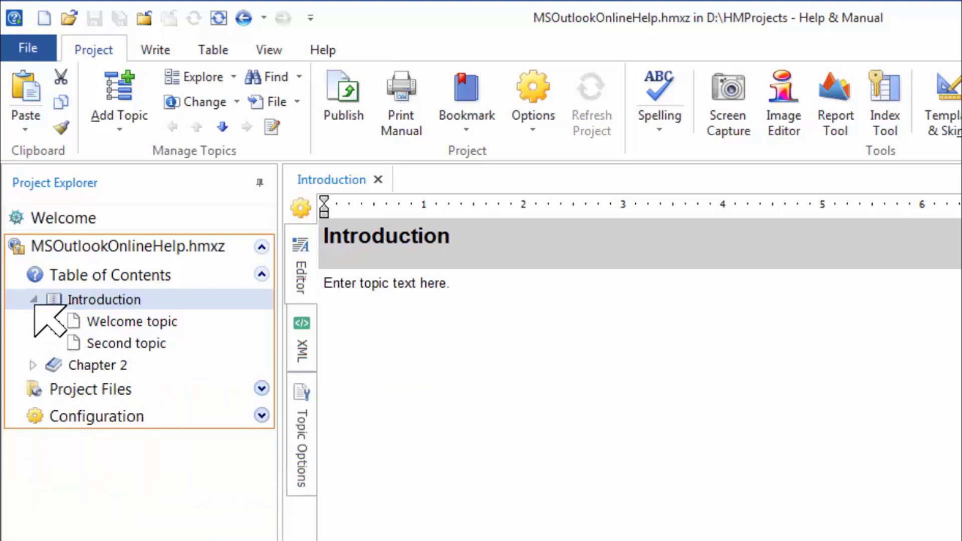
mouse_move(132, 321)
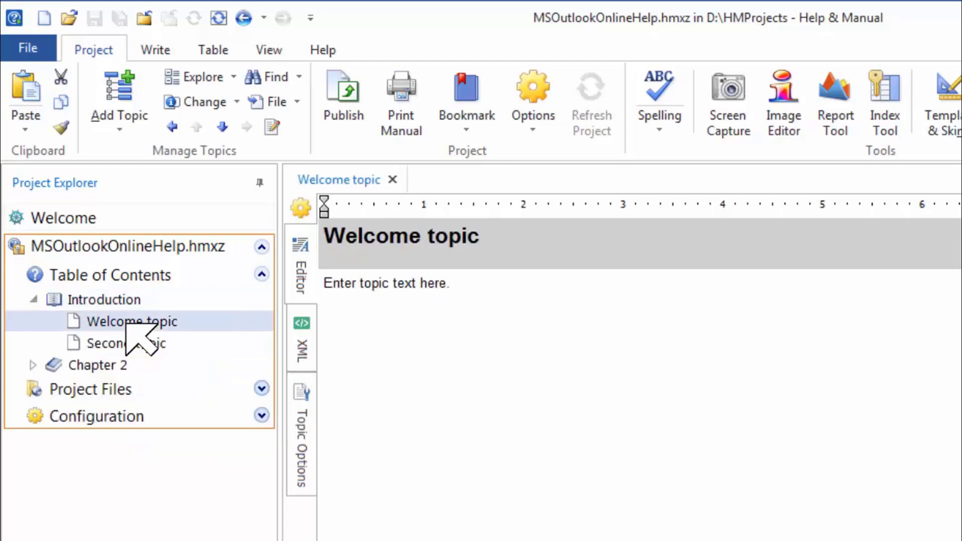
mouse_move(146, 340)
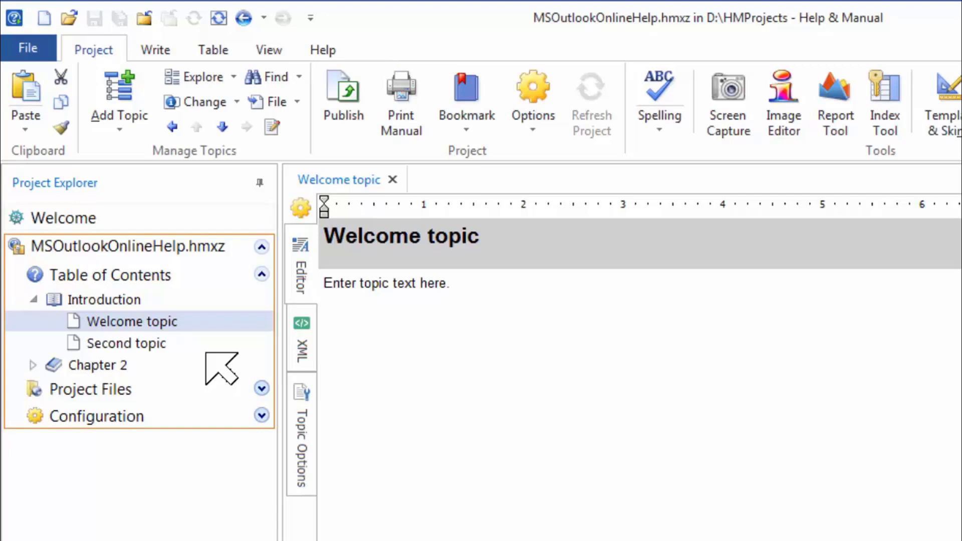
mouse_move(221, 368)
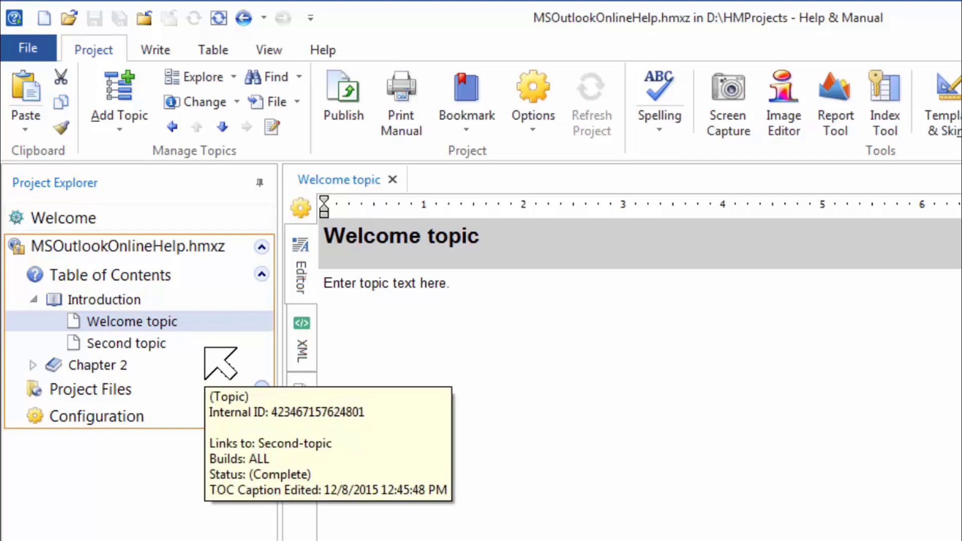
Select the Welcome topic caption and start editing it to read 'Welcome'
left_click(131, 320)
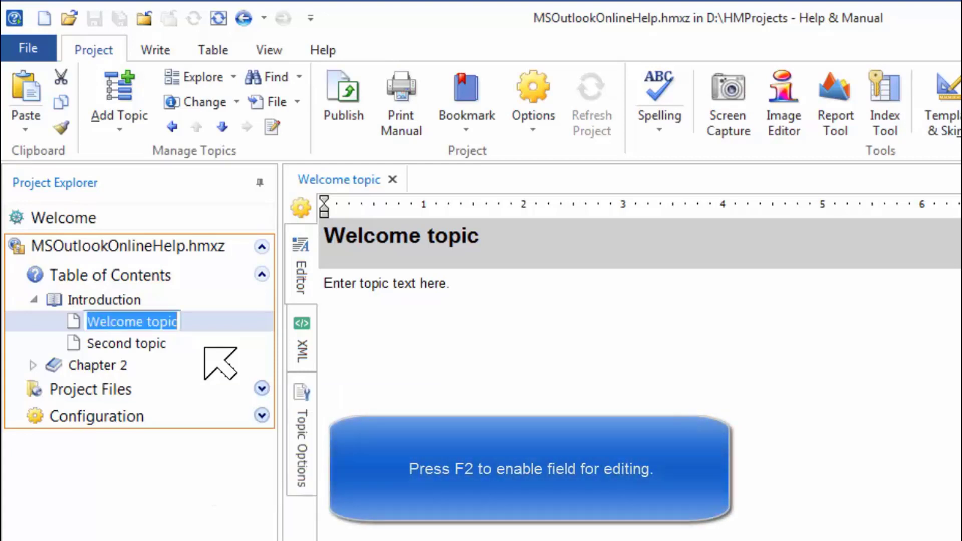
mouse_move(221, 368)
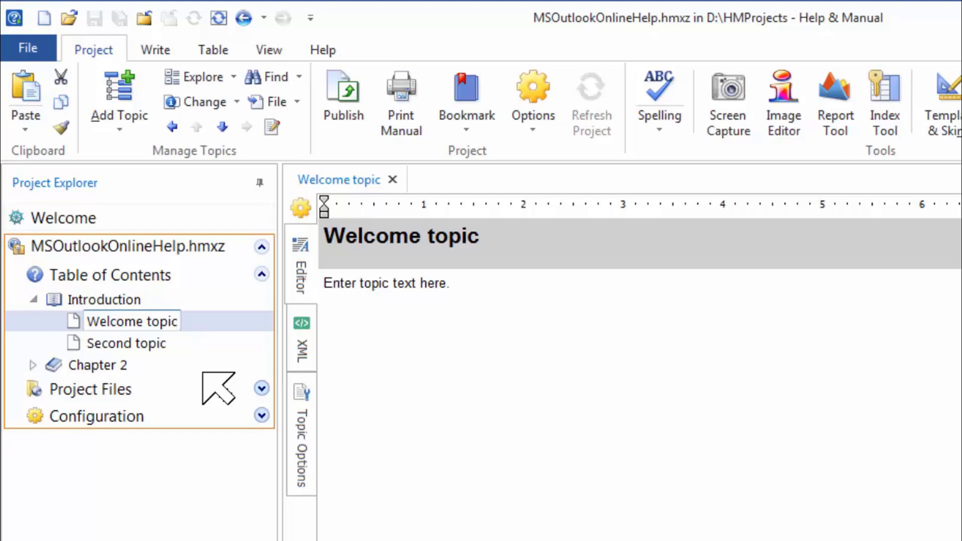
double_click(131, 320)
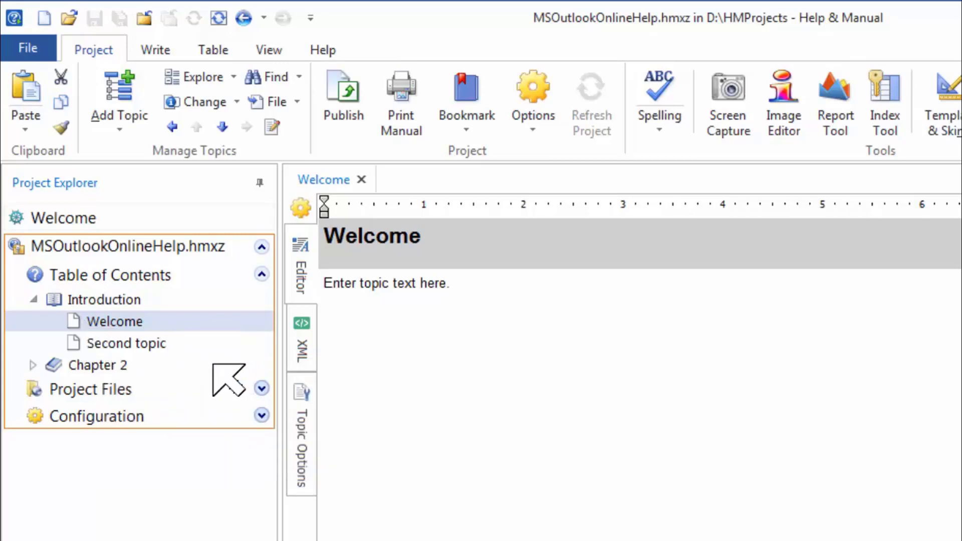
mouse_move(354, 342)
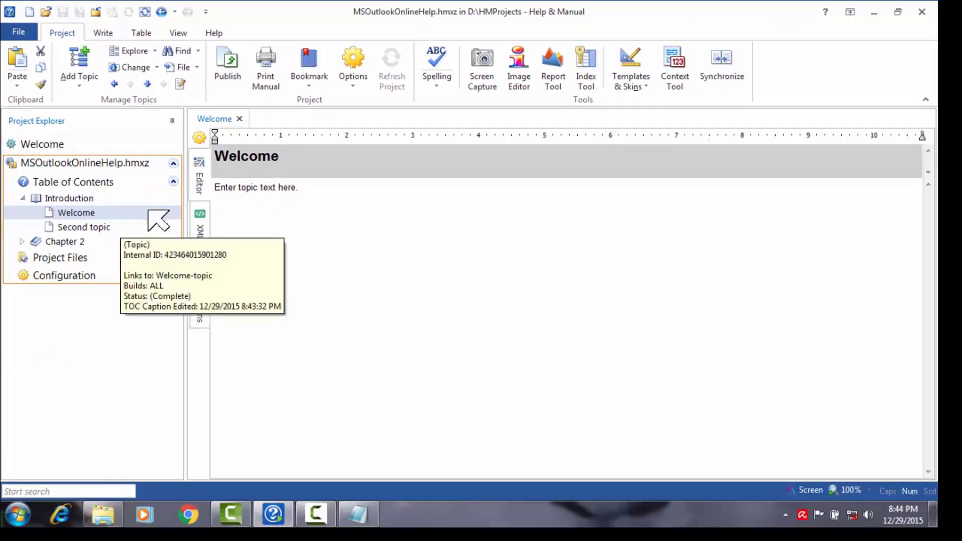
Write the four welcome paragraphs into the Welcome topic body
left_click(103, 33)
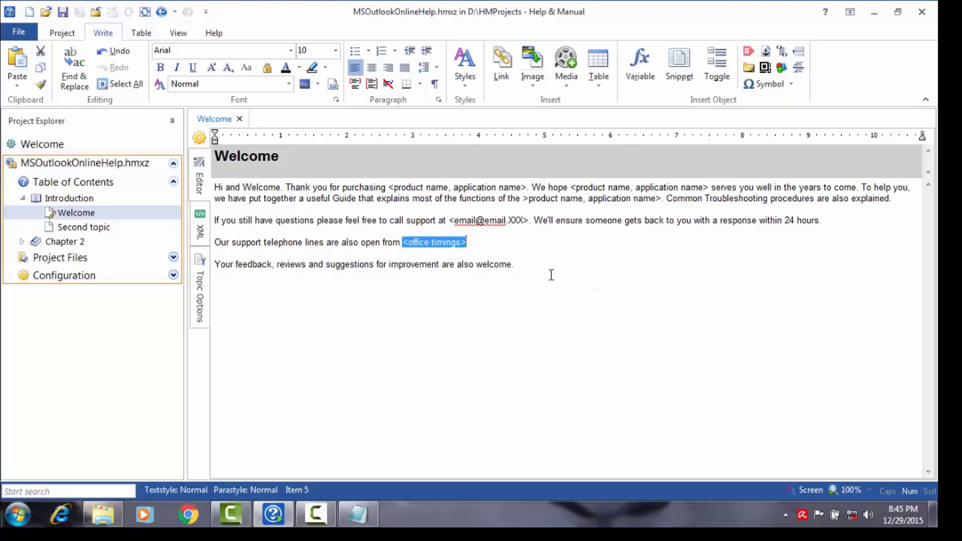
left_click(516, 264)
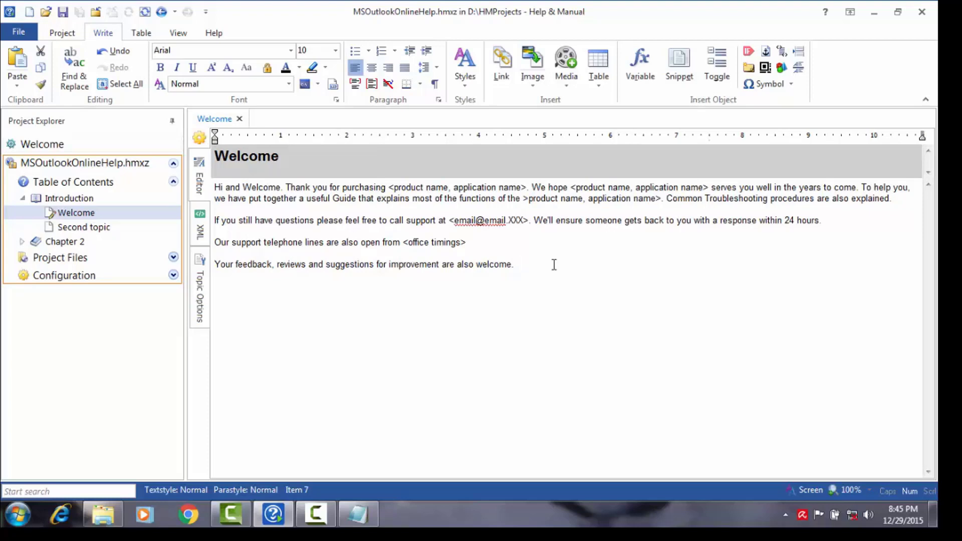
Delete the Second topic and its TOC entry from Introduction
left_click(517, 264)
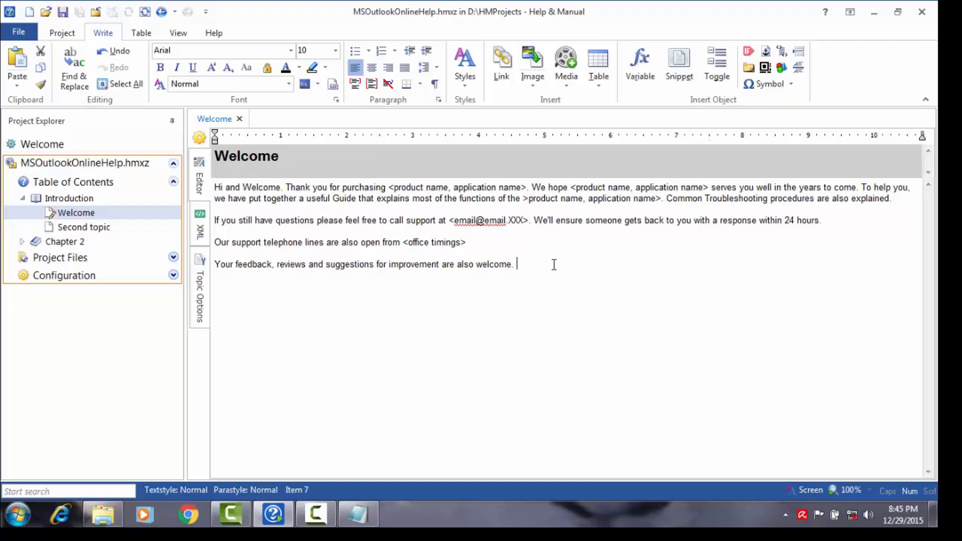
mouse_move(575, 276)
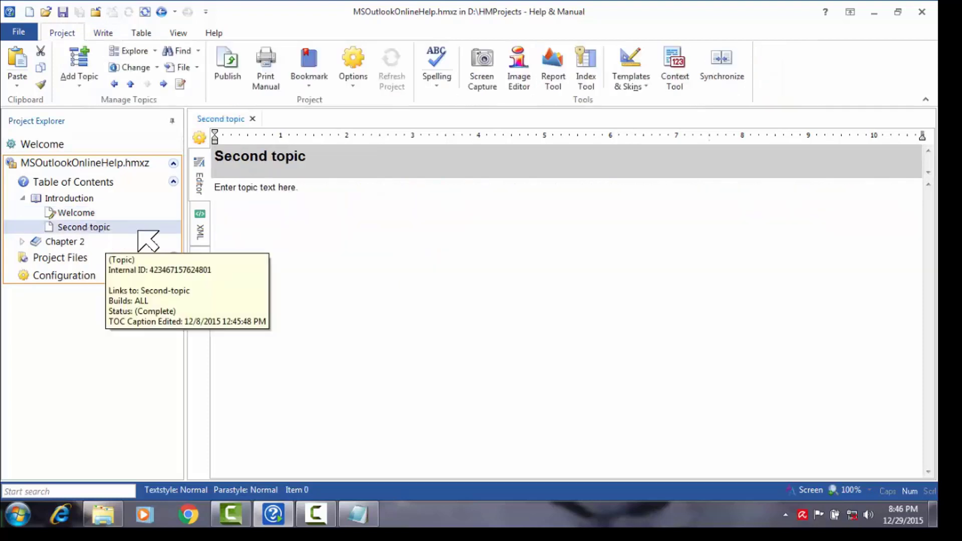
mouse_move(138, 240)
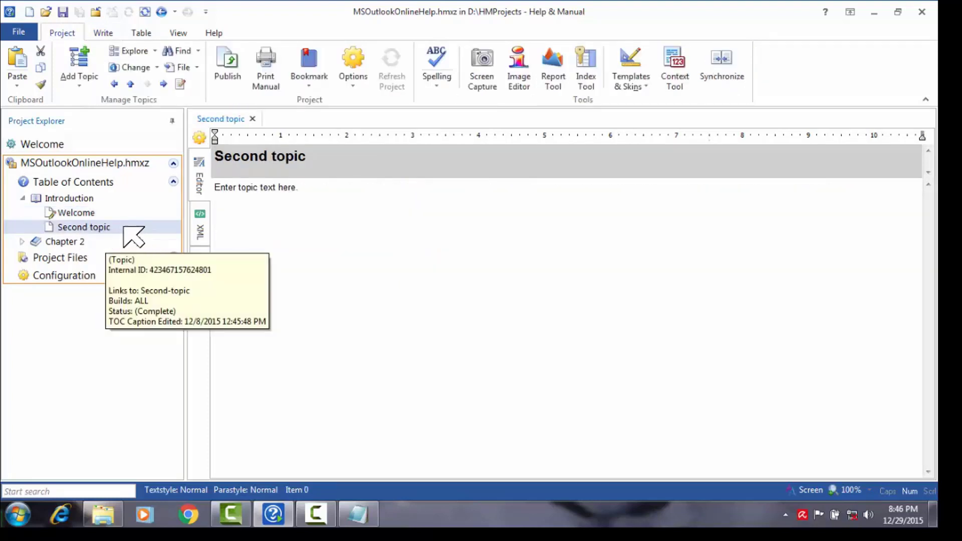
right_click(84, 227)
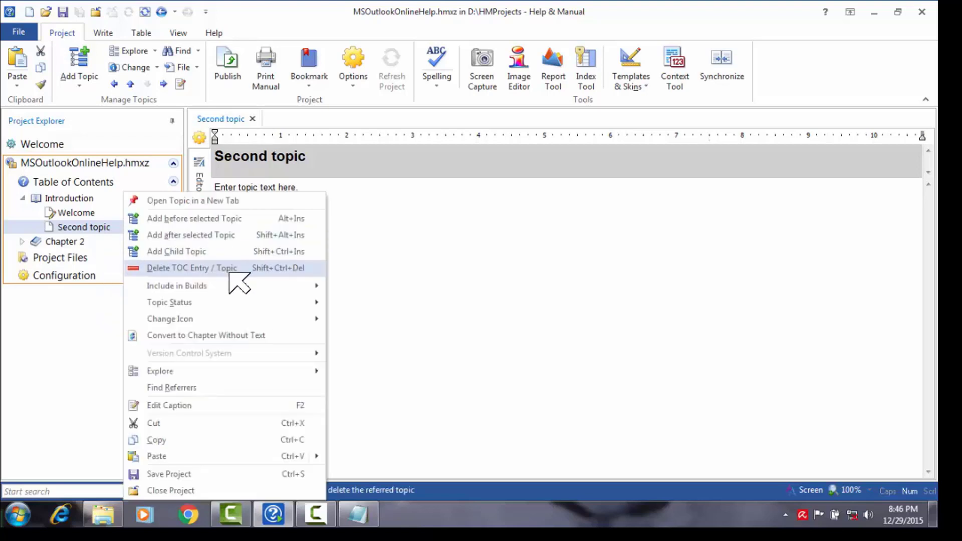
mouse_move(251, 279)
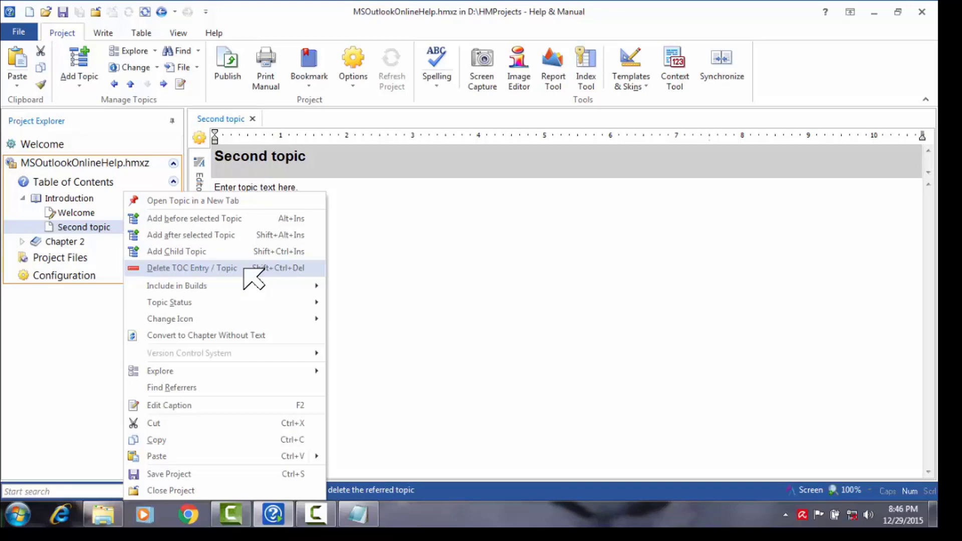
left_click(191, 268)
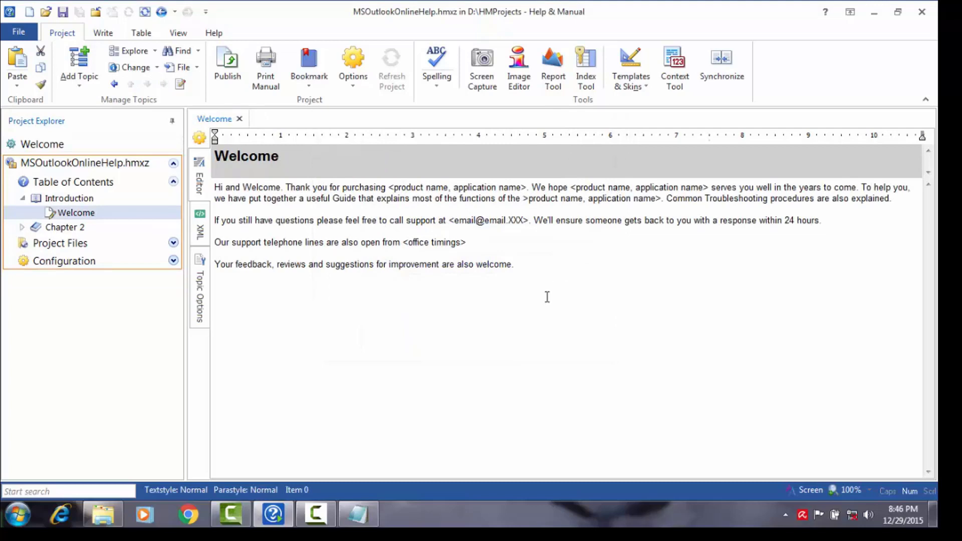
mouse_move(464, 342)
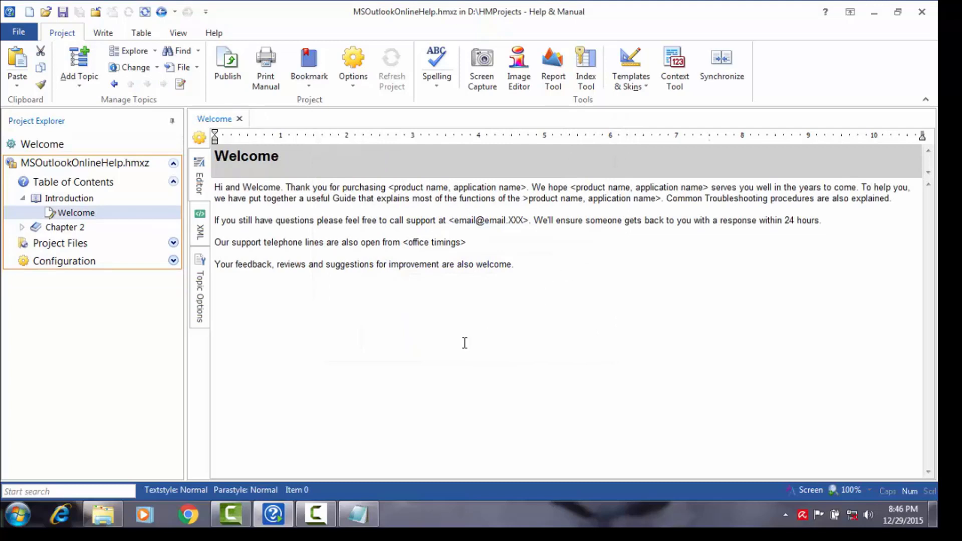
mouse_move(353, 322)
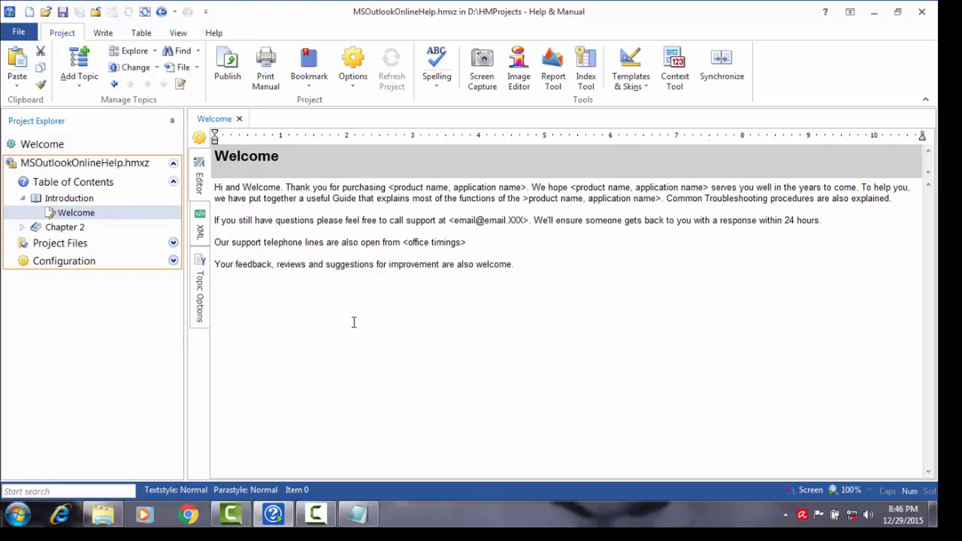
mouse_move(328, 319)
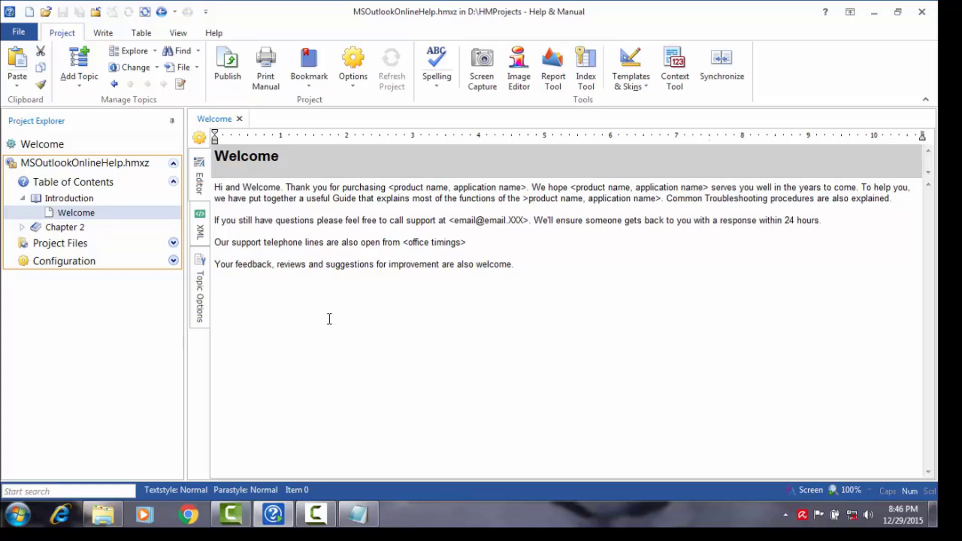
mouse_move(273, 314)
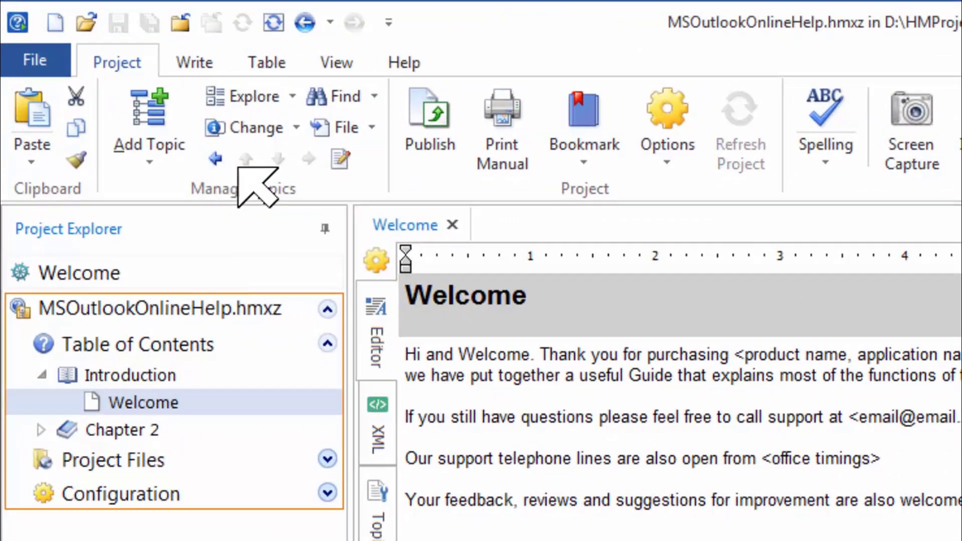
mouse_move(214, 158)
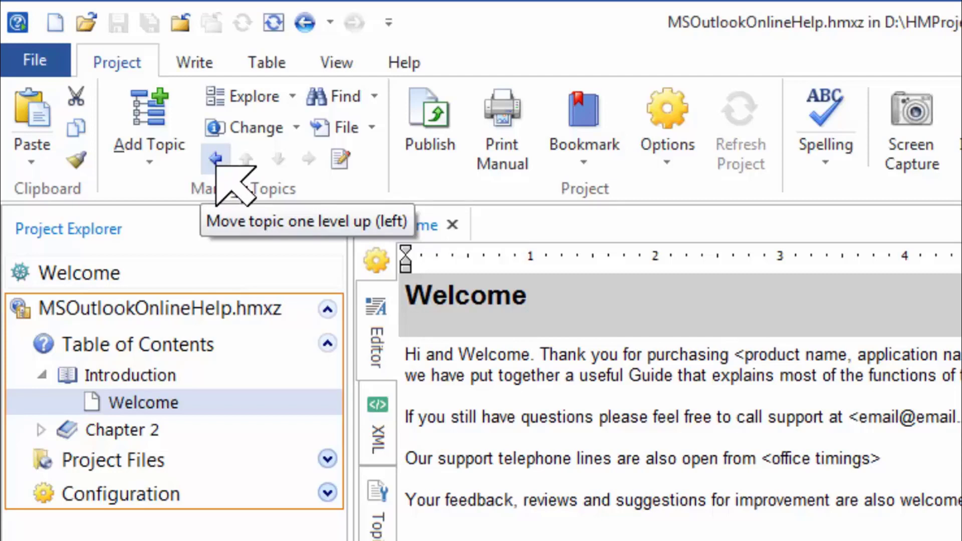
Move Welcome one level up, beside Introduction
left_click(215, 158)
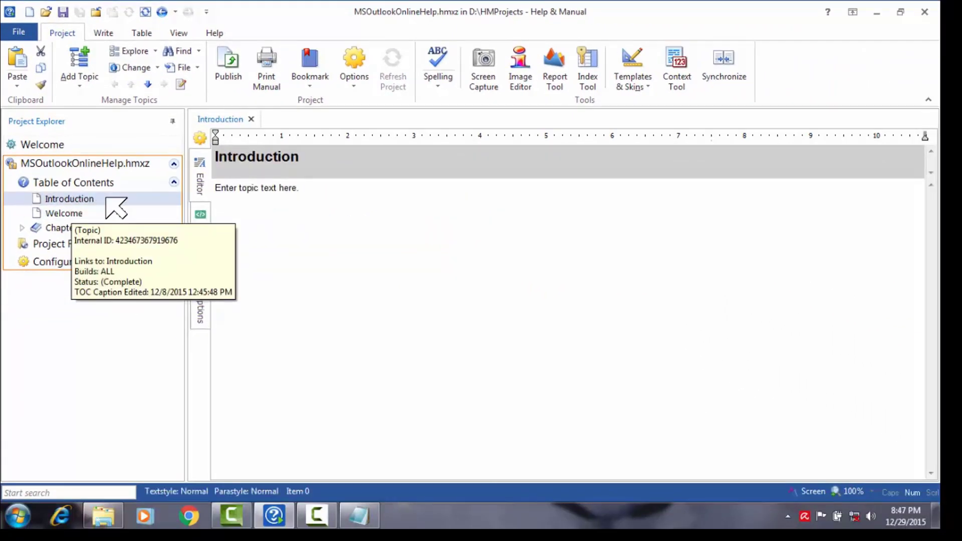
Bring up the context menu for the Introduction entry
right_click(69, 198)
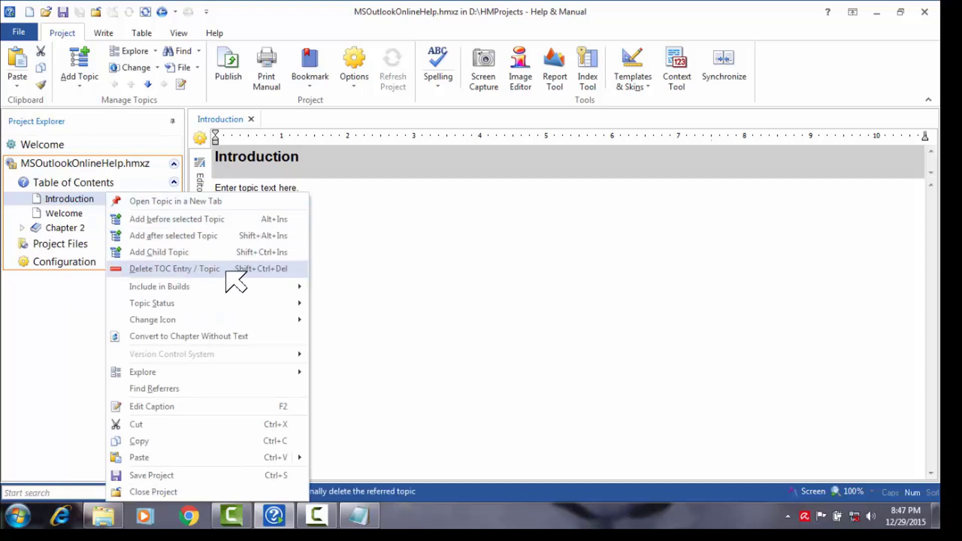
Delete the Introduction TOC entry and confirm the deletion
left_click(174, 268)
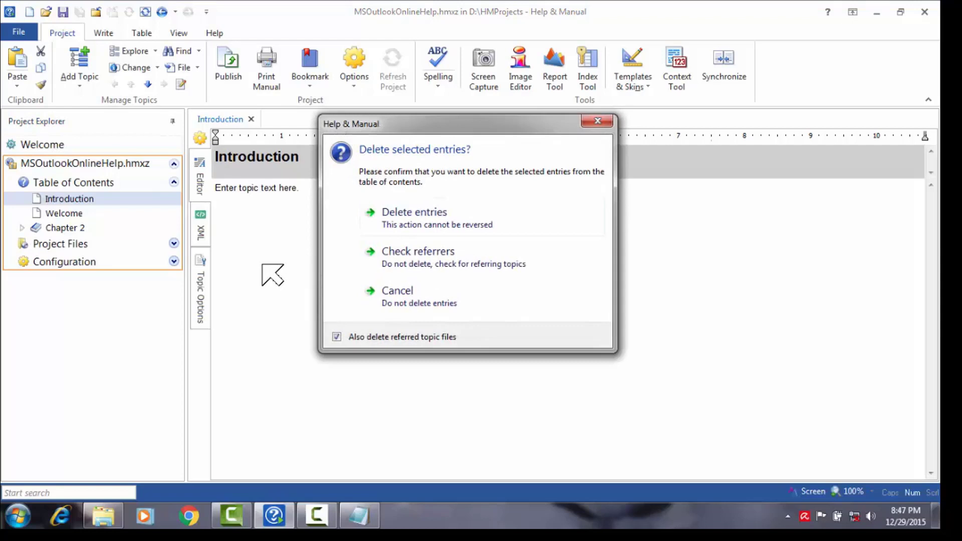
mouse_move(527, 221)
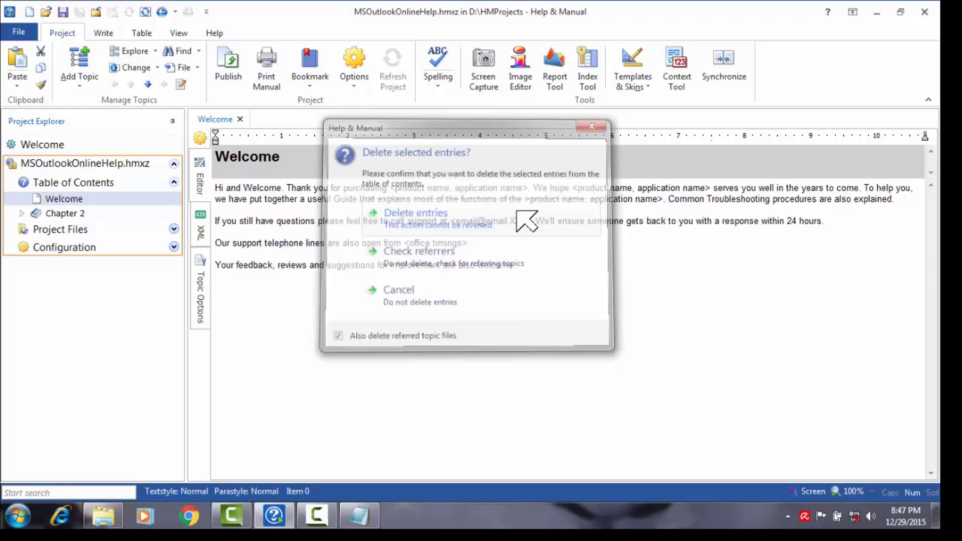
left_click(398, 290)
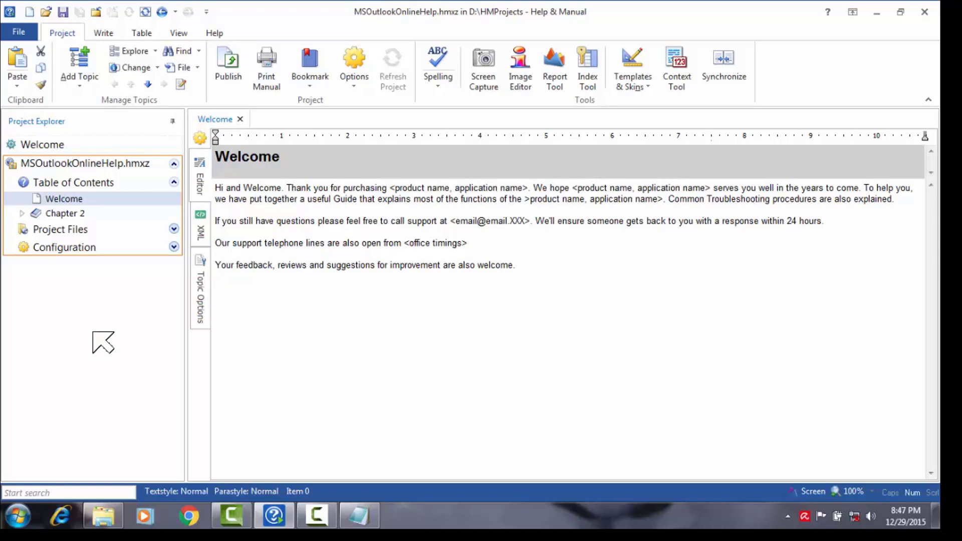
mouse_move(99, 342)
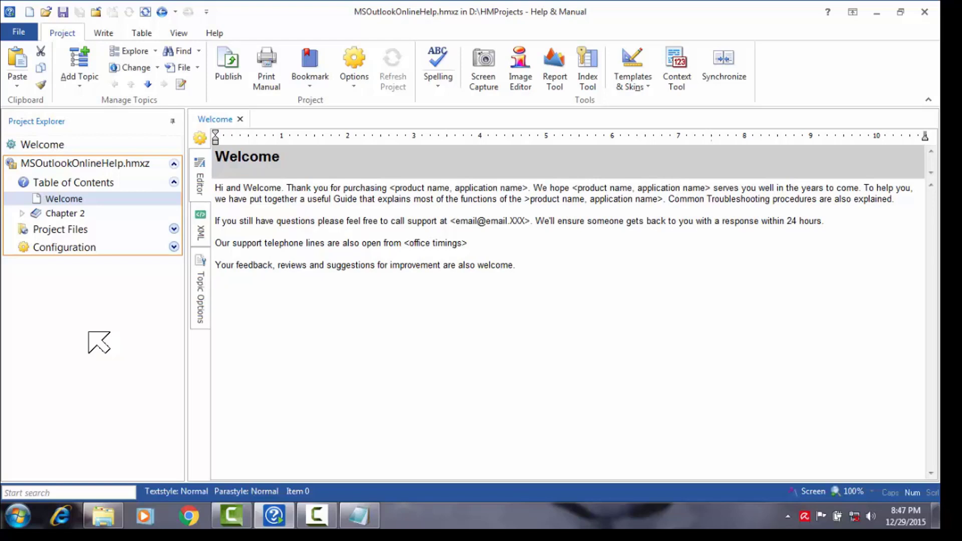
mouse_move(128, 207)
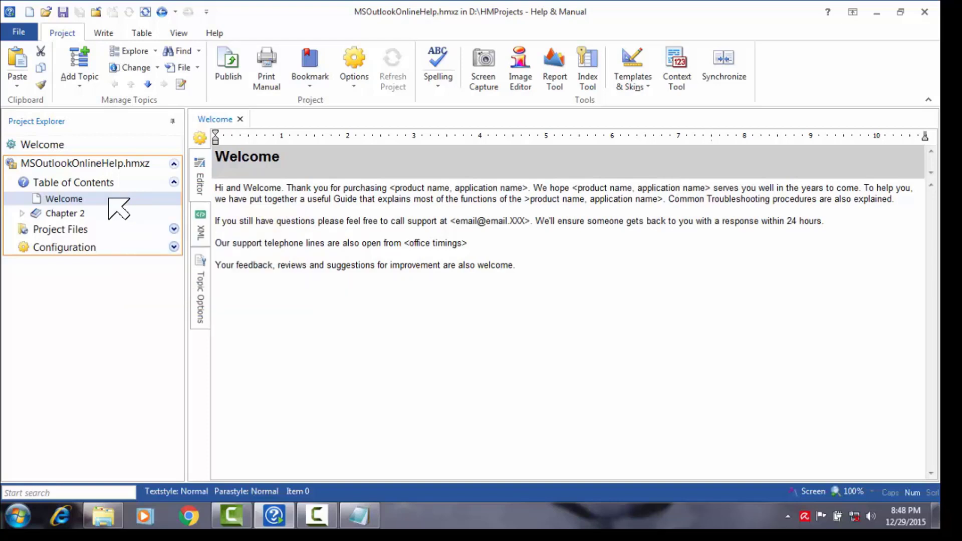
Insert a topic headed 'Introduction' before Welcome
right_click(64, 199)
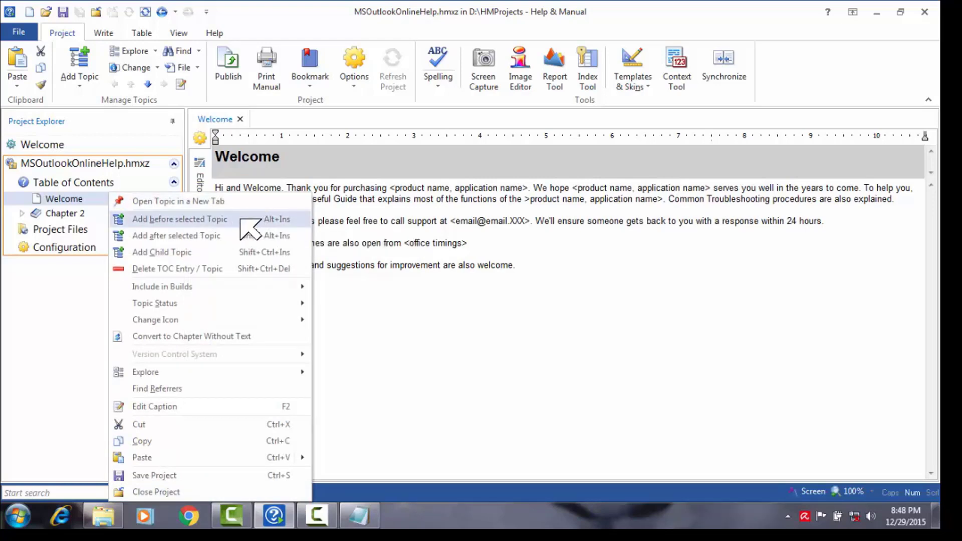
left_click(180, 219)
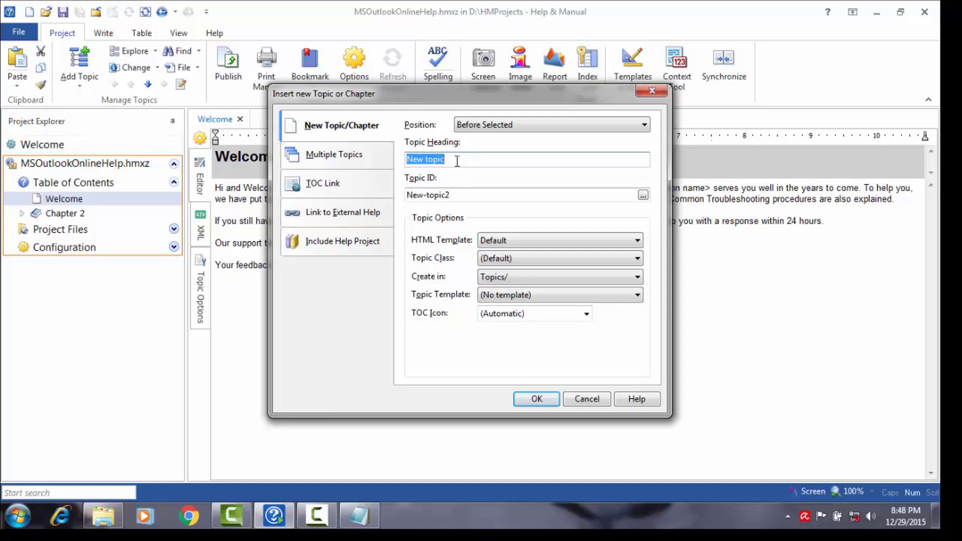
key("Delete")
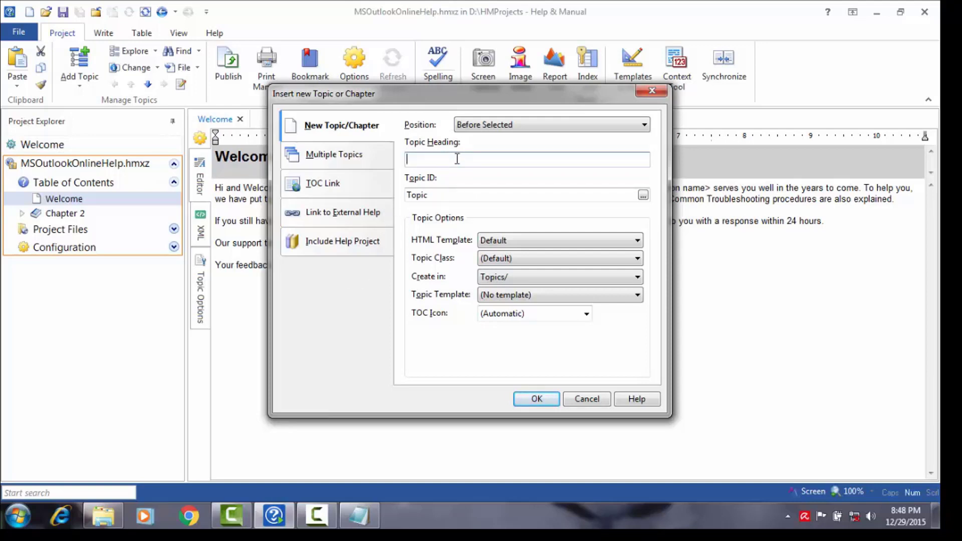
type("Introduction")
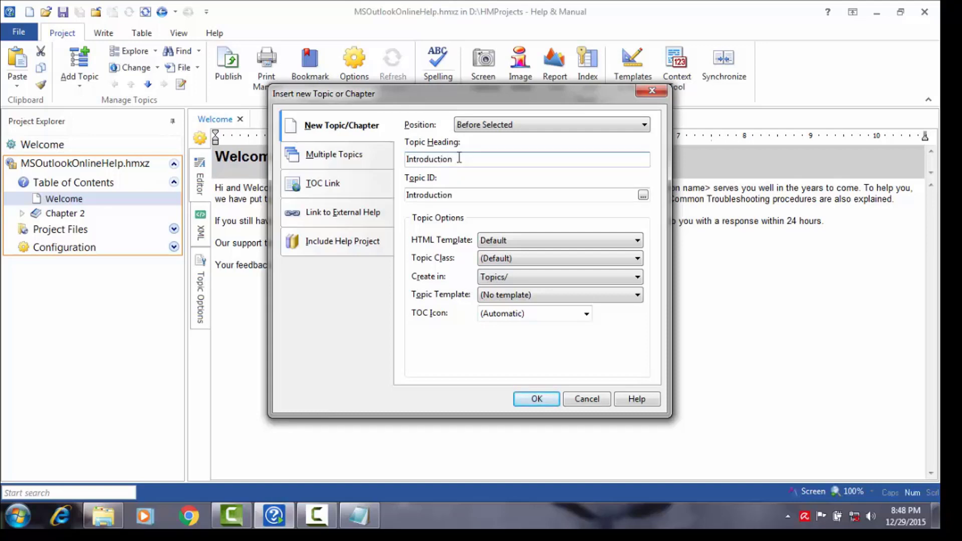
left_click(535, 398)
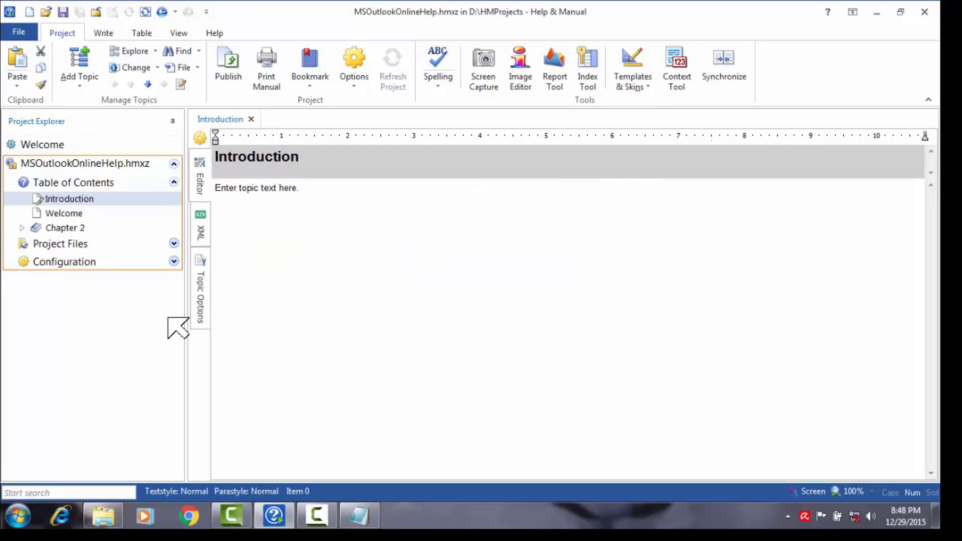
mouse_move(86, 229)
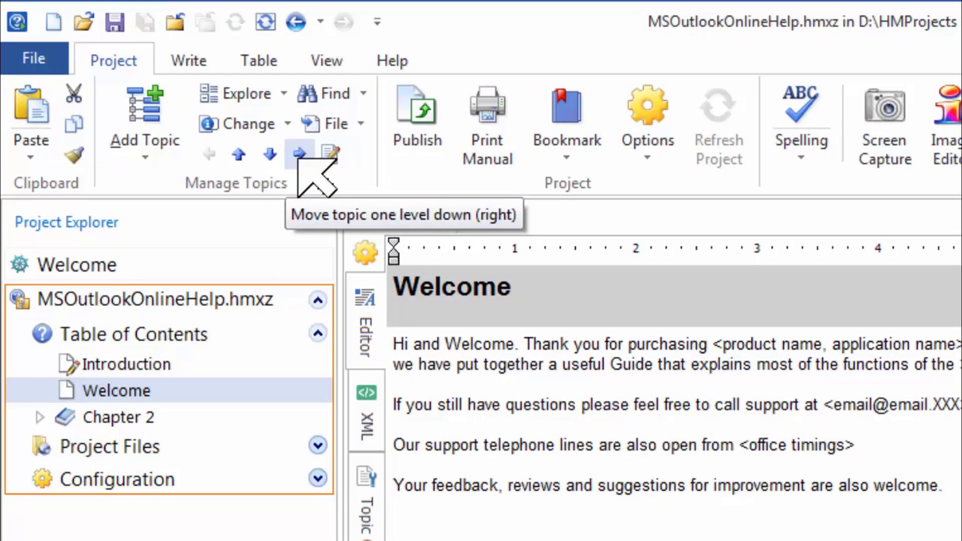
Indent Welcome one level down beneath Introduction
left_click(298, 153)
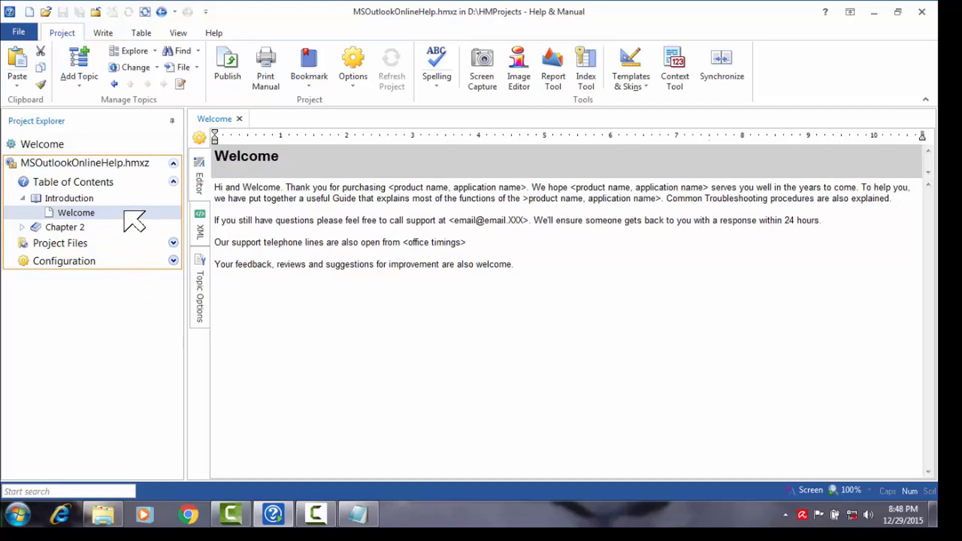
mouse_move(76, 213)
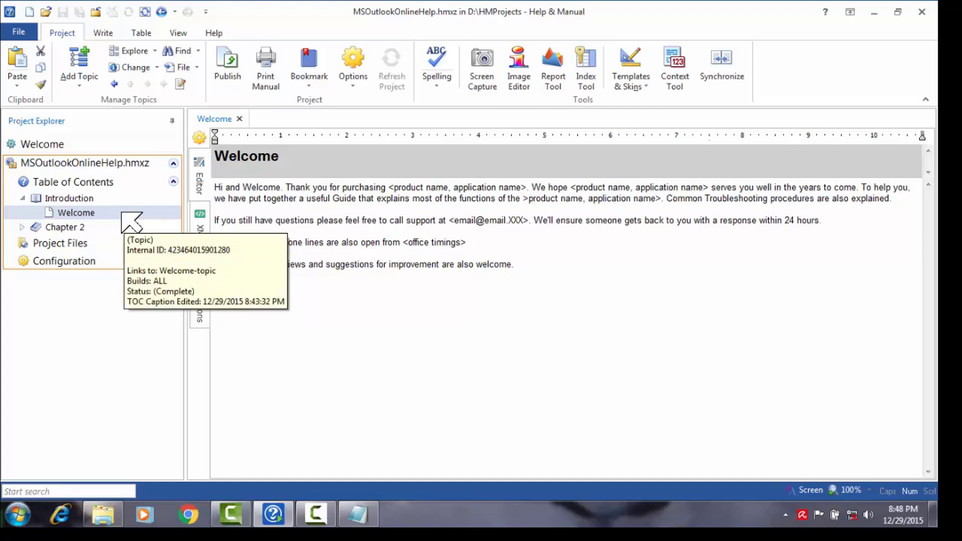
Create a child topic headed 'Login' under the Welcome entry
right_click(76, 213)
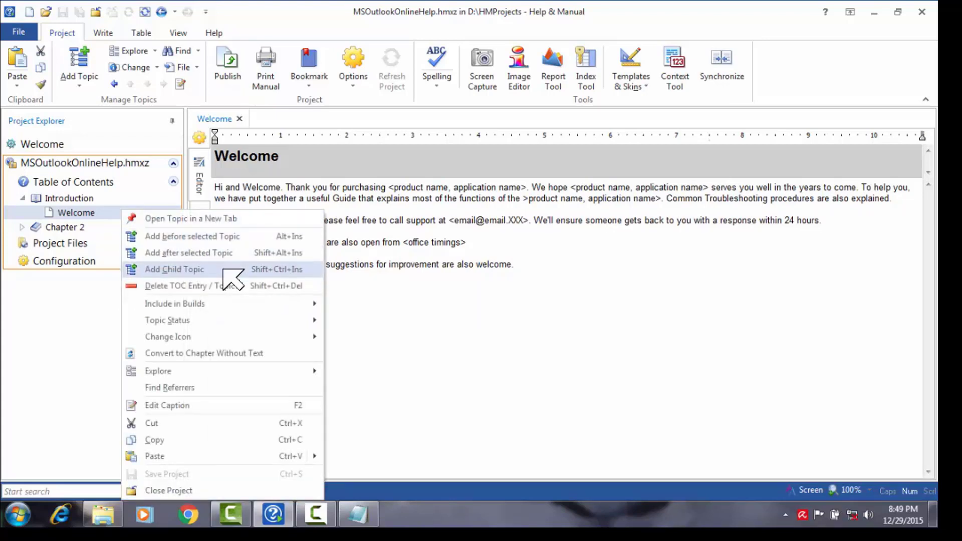
left_click(174, 269)
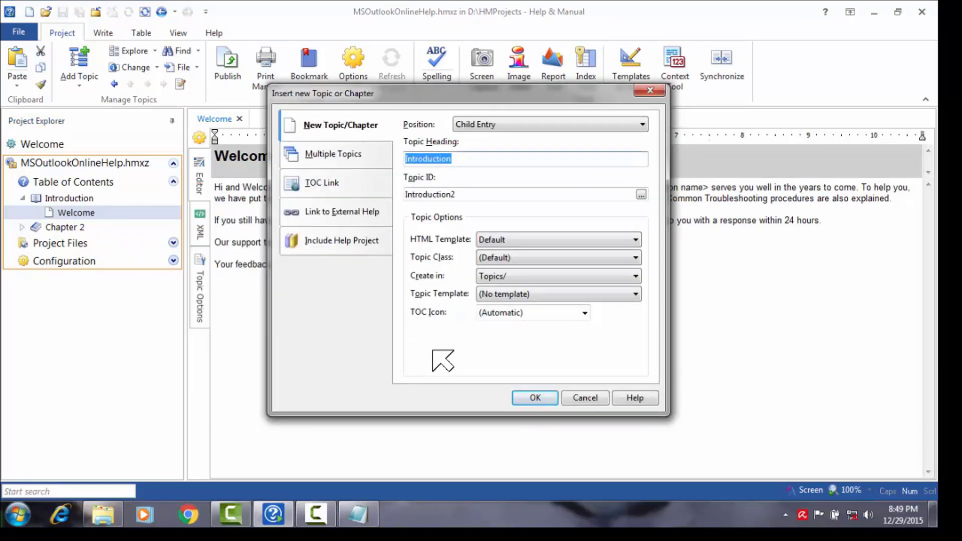
type("Login")
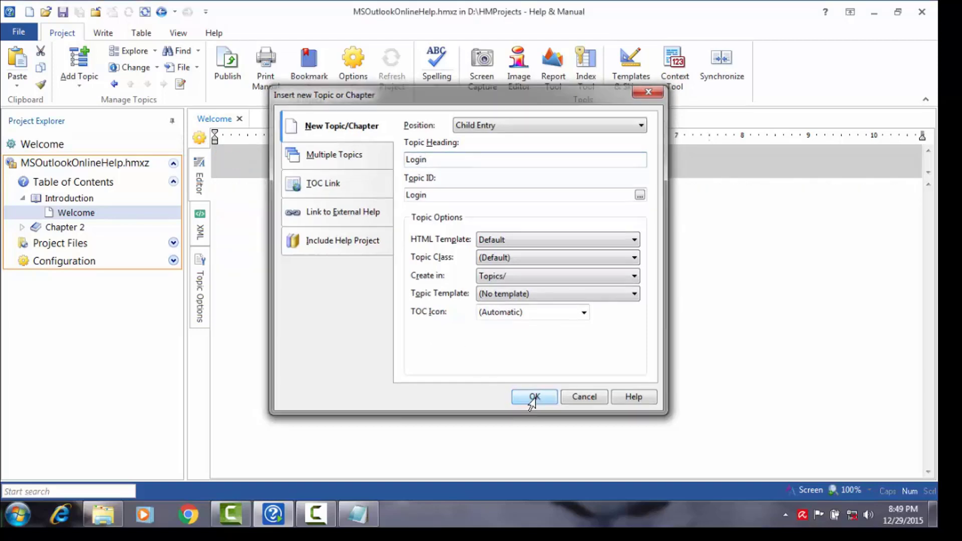
left_click(534, 396)
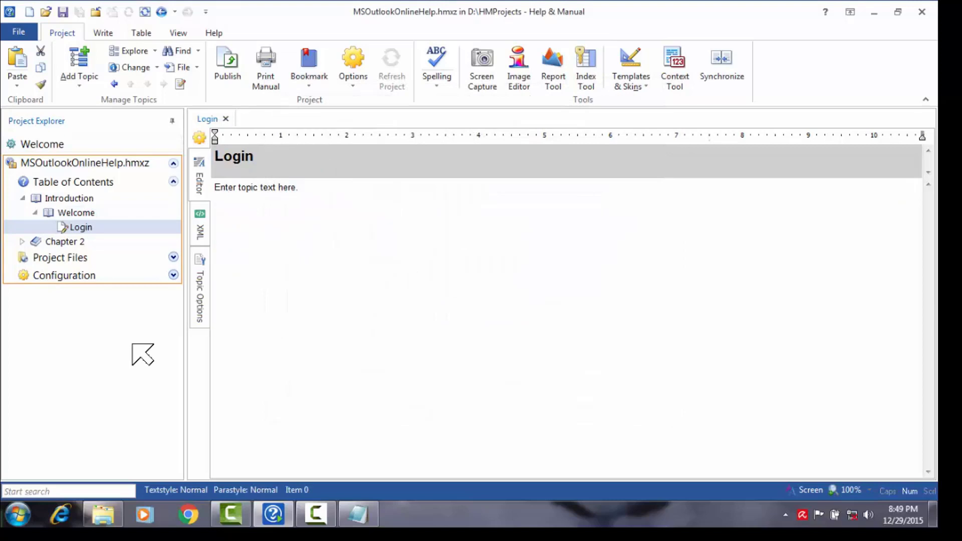
mouse_move(140, 325)
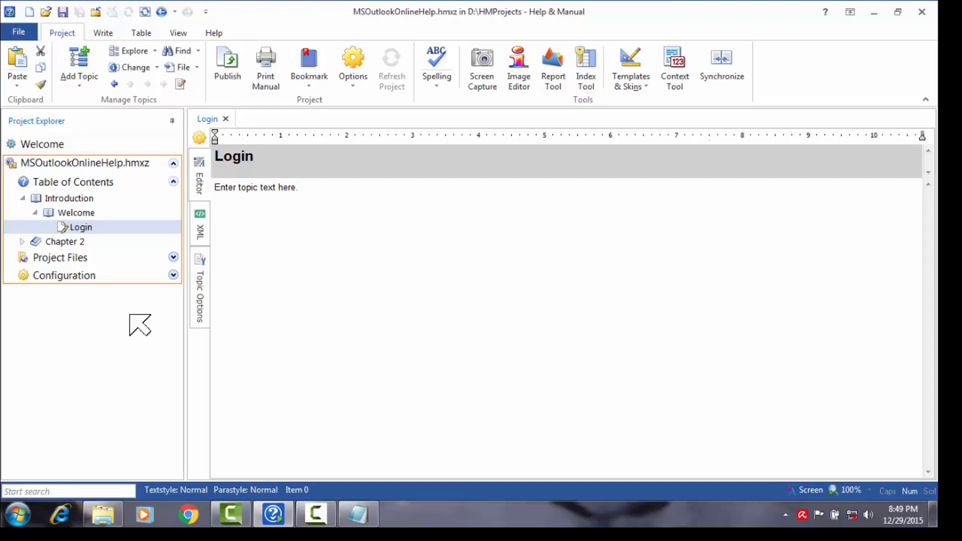
mouse_move(34, 251)
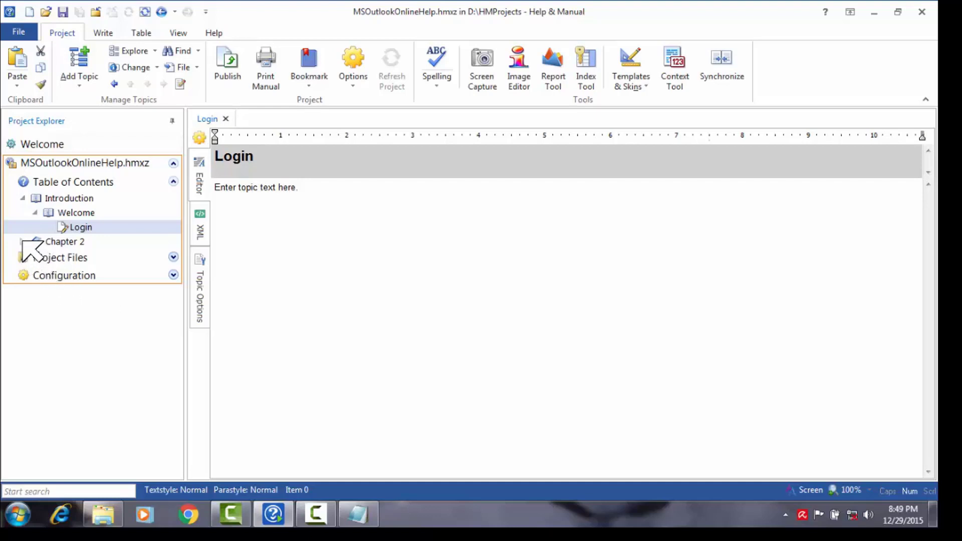
Expand Chapter 2 in the Project Explorer to reveal Overview and Sub chapter 2.1
left_click(22, 241)
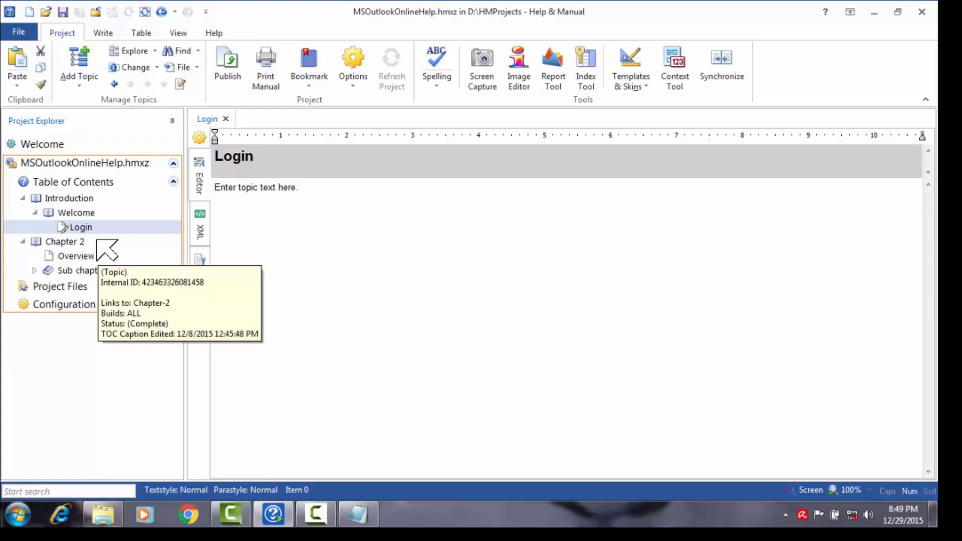
mouse_move(142, 254)
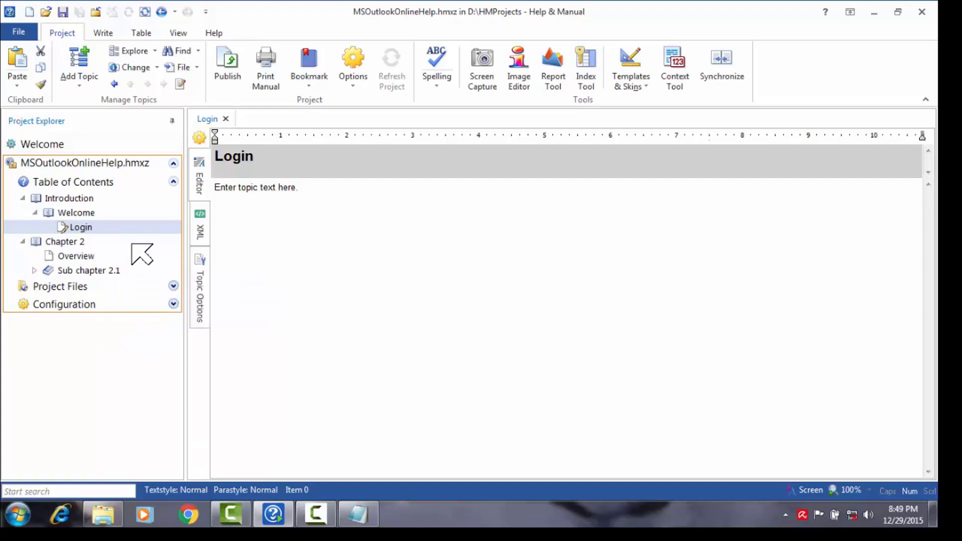
mouse_move(76, 256)
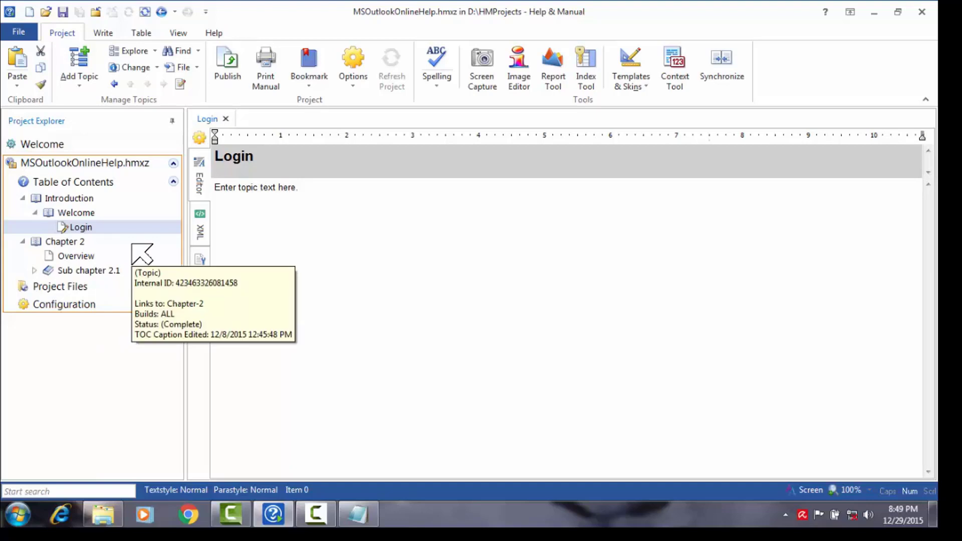